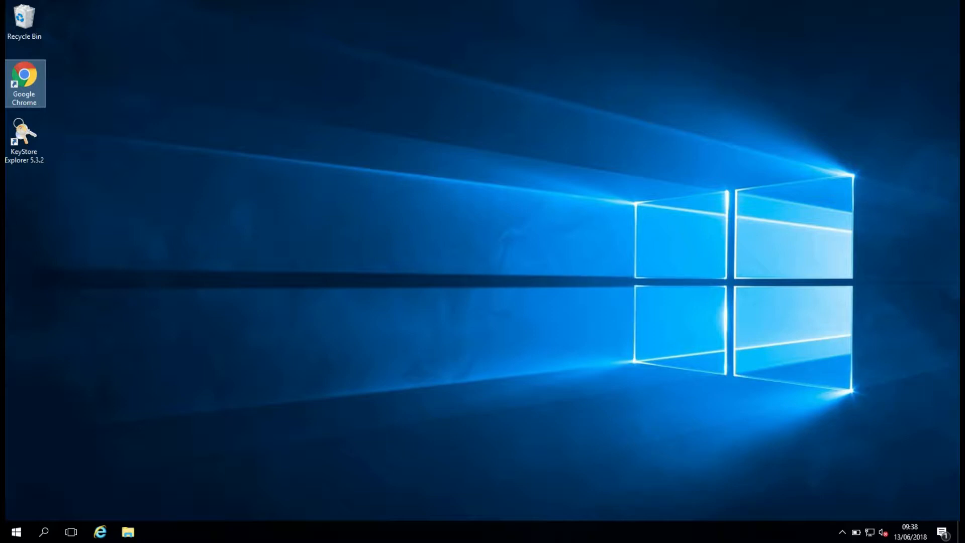
mouse_move(209, 110)
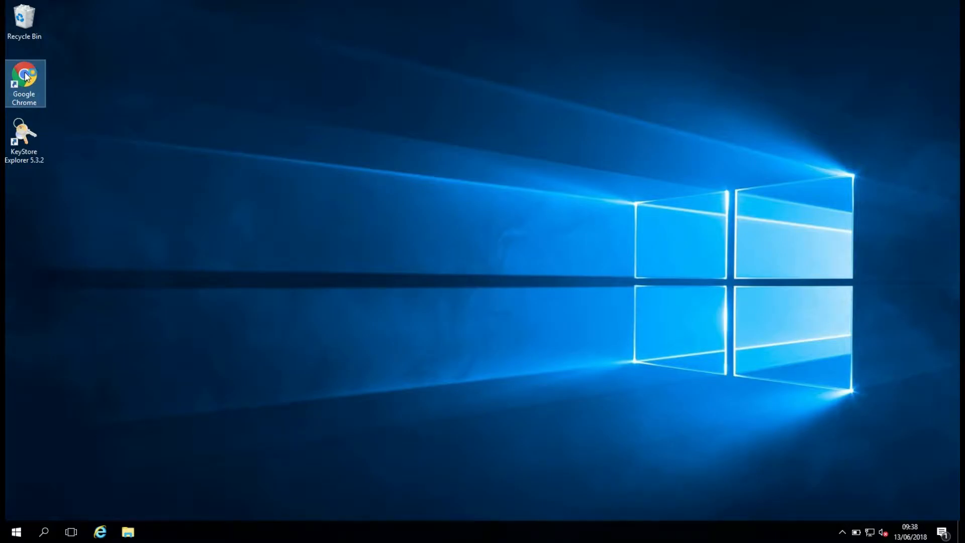
Step: Launch Chrome, search for 'virtualbox' and open the official VirtualBox.org result
double_click(25, 78)
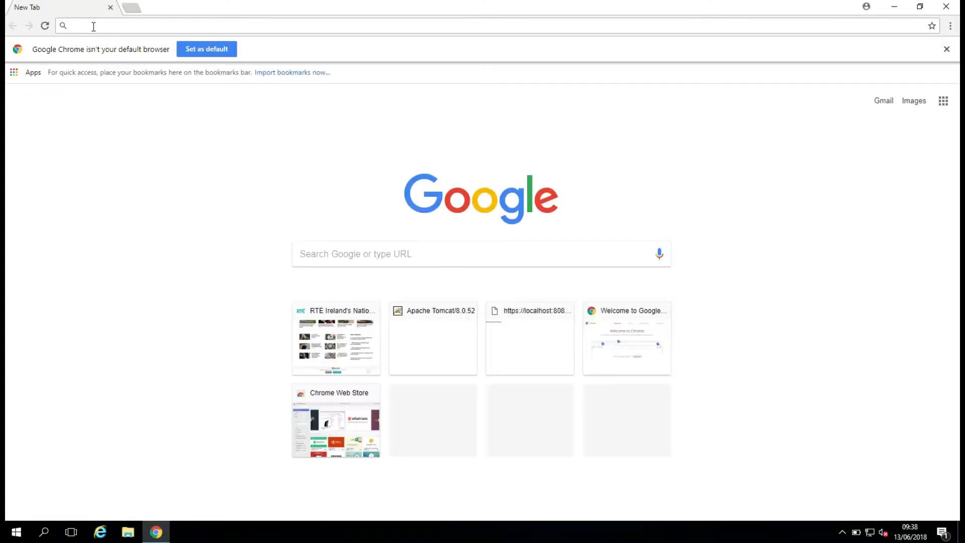
text(virtualbox)
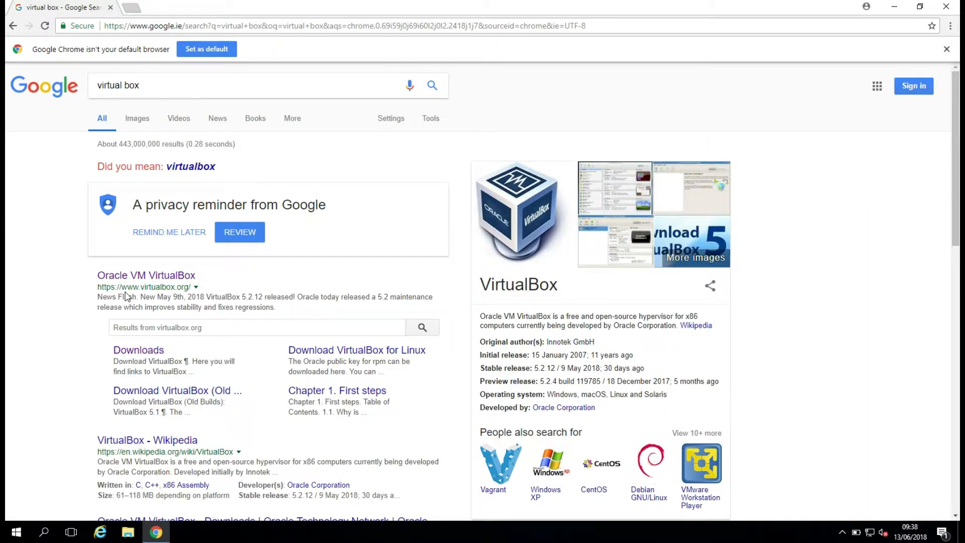
mouse_move(146, 275)
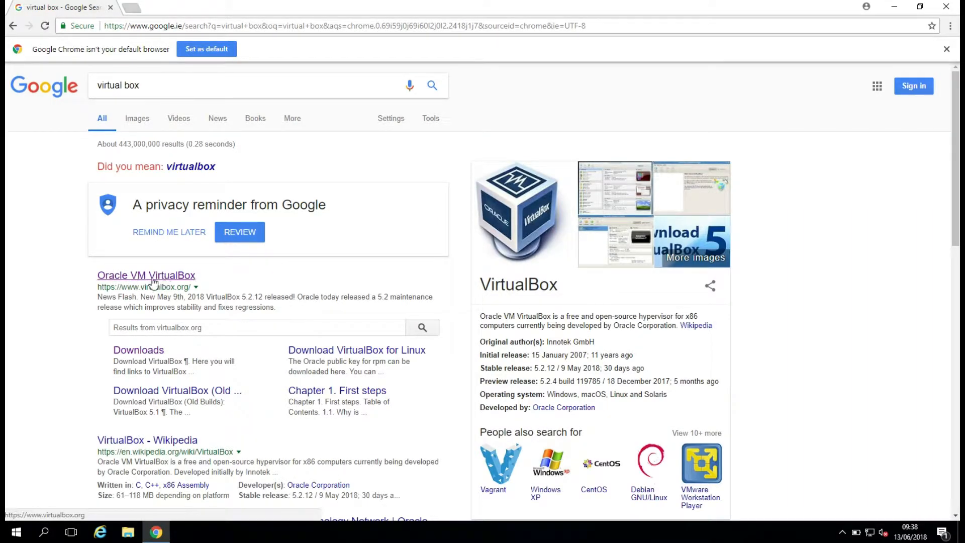
click(146, 275)
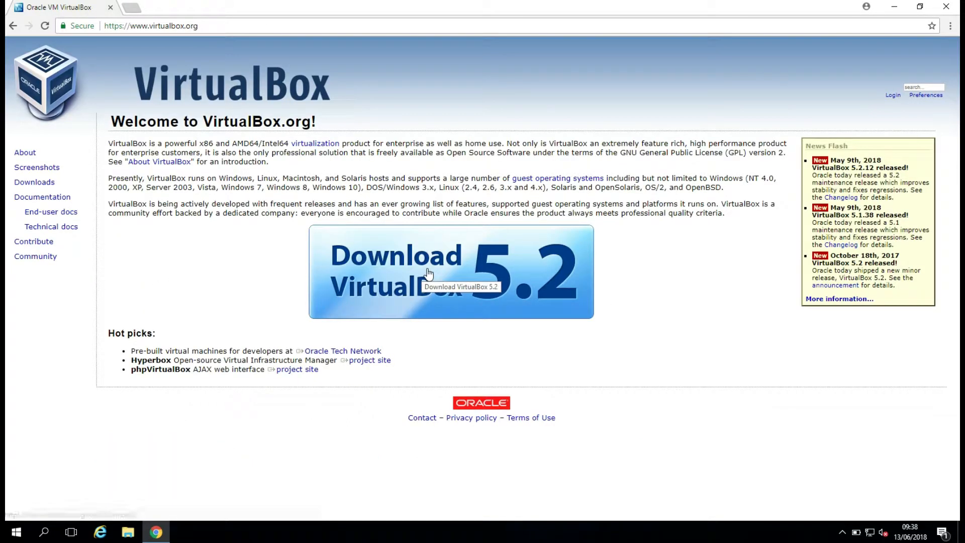
Step: Go to the VirtualBox 5.2 downloads page and download the Windows hosts installer
click(451, 272)
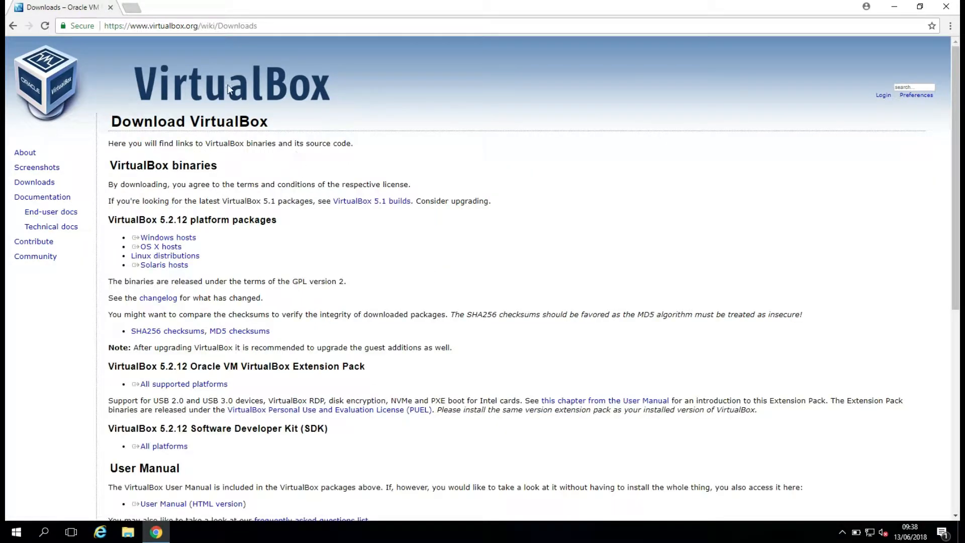
mouse_move(156, 200)
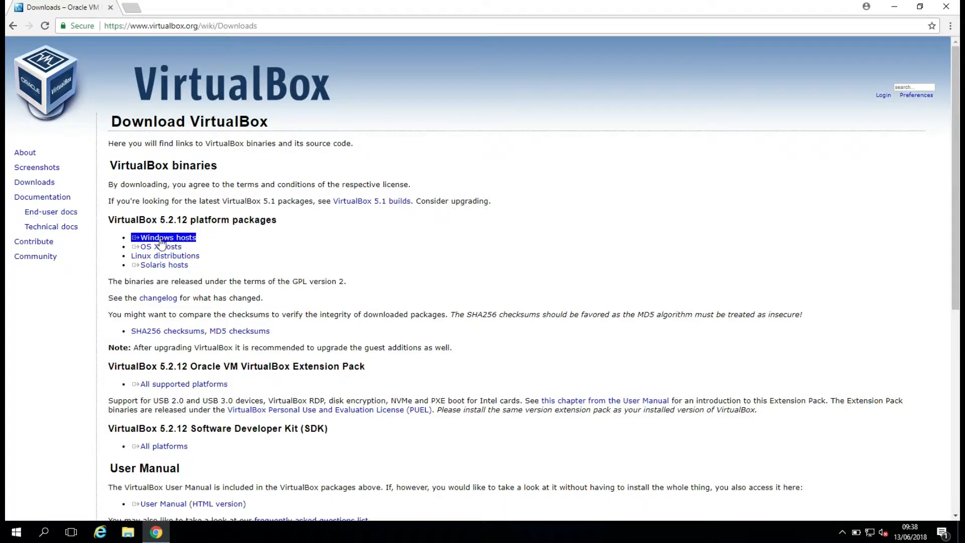
mouse_move(165, 241)
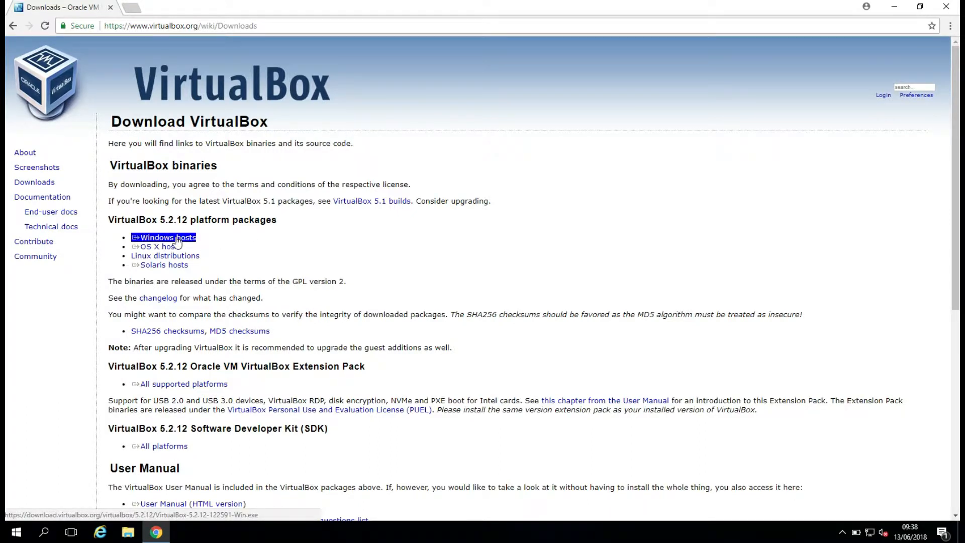
click(168, 238)
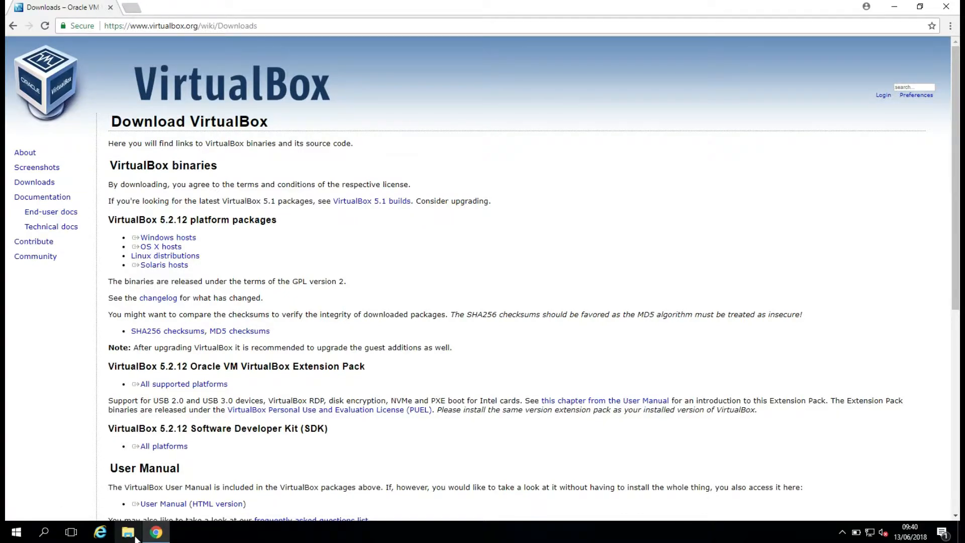
Step: Run VirtualBox-5.2.12-122591-Win from the Downloads folder in File Explorer
click(128, 532)
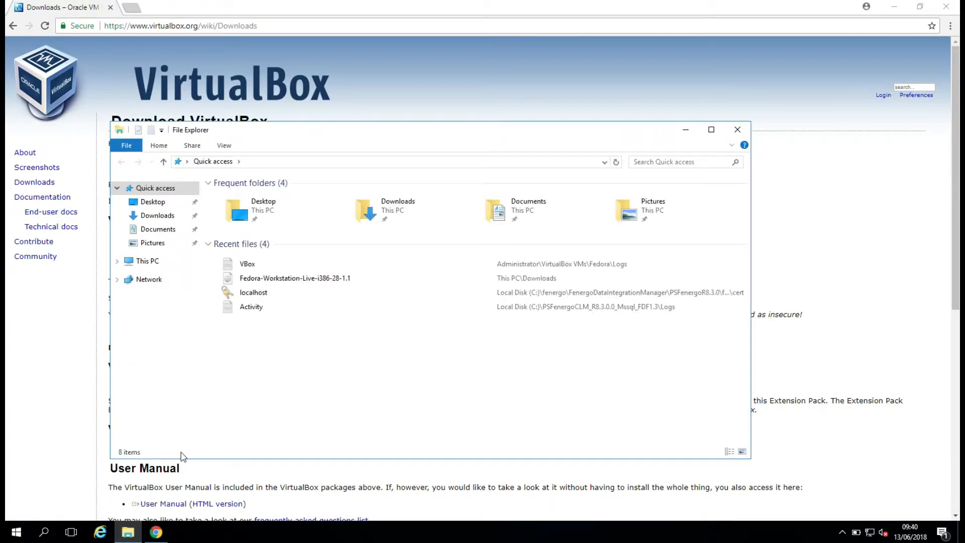
click(158, 215)
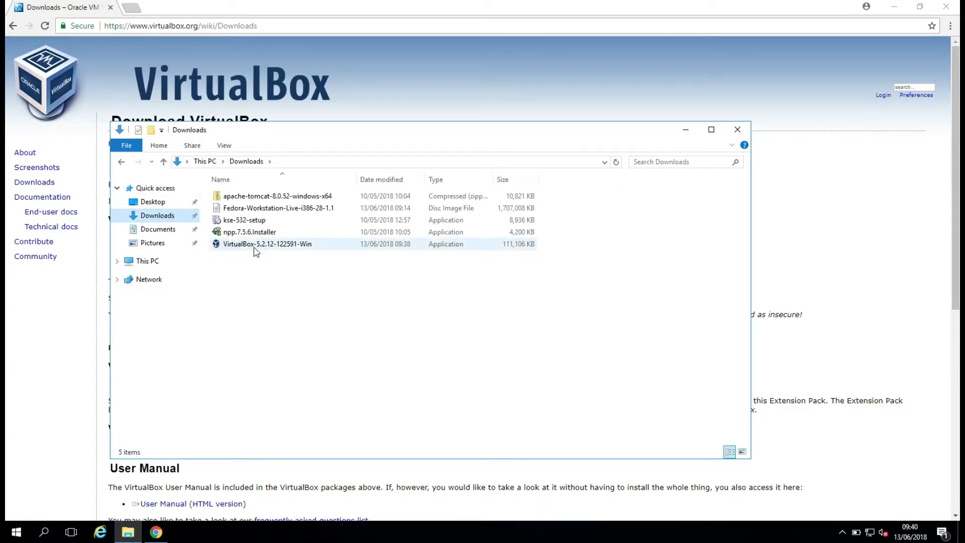
click(266, 243)
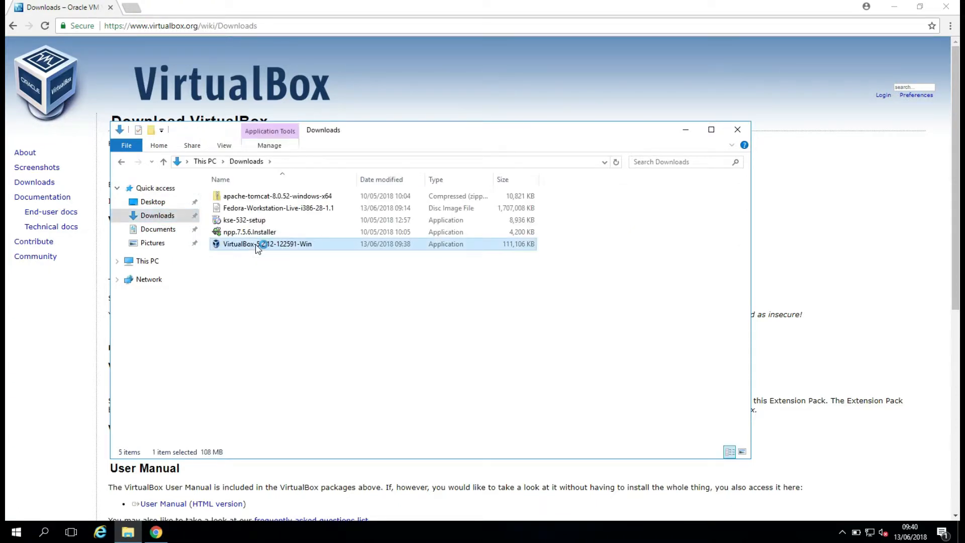
double_click(268, 243)
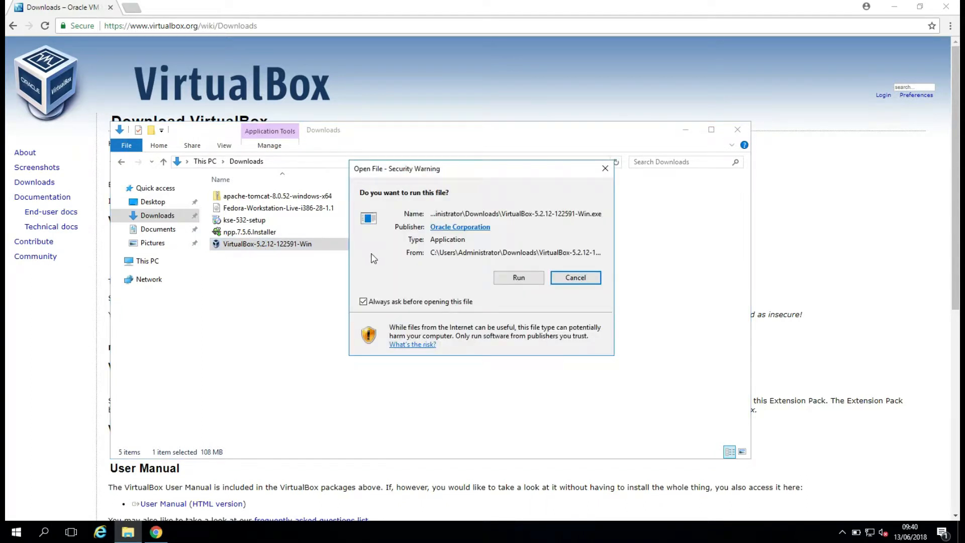
Step: Allow the installer to run and advance past welcome, default features and shortcut options
click(518, 278)
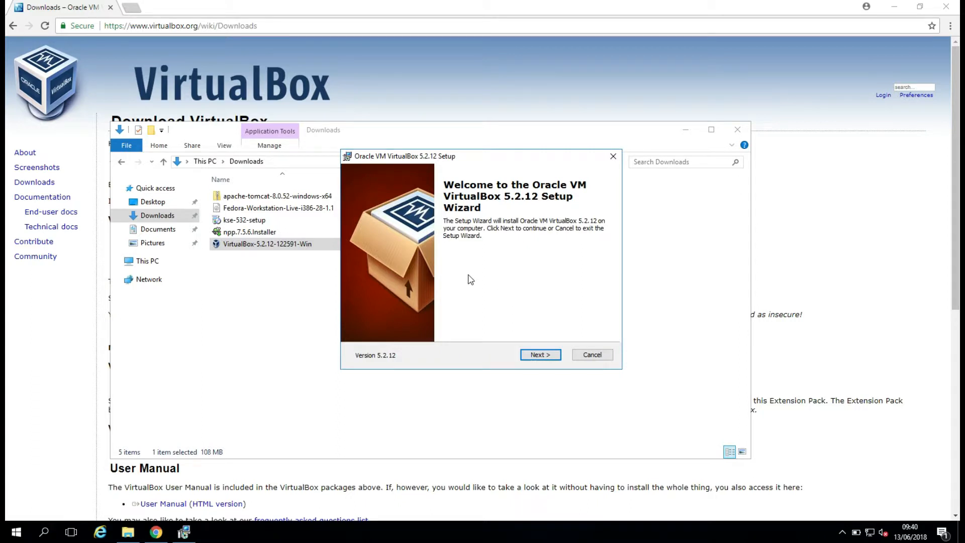
click(539, 355)
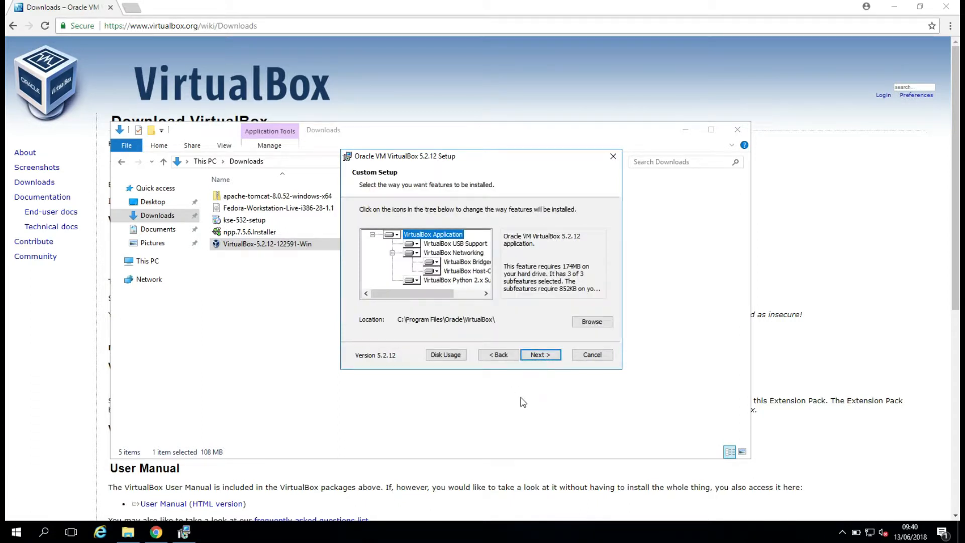
mouse_move(410, 265)
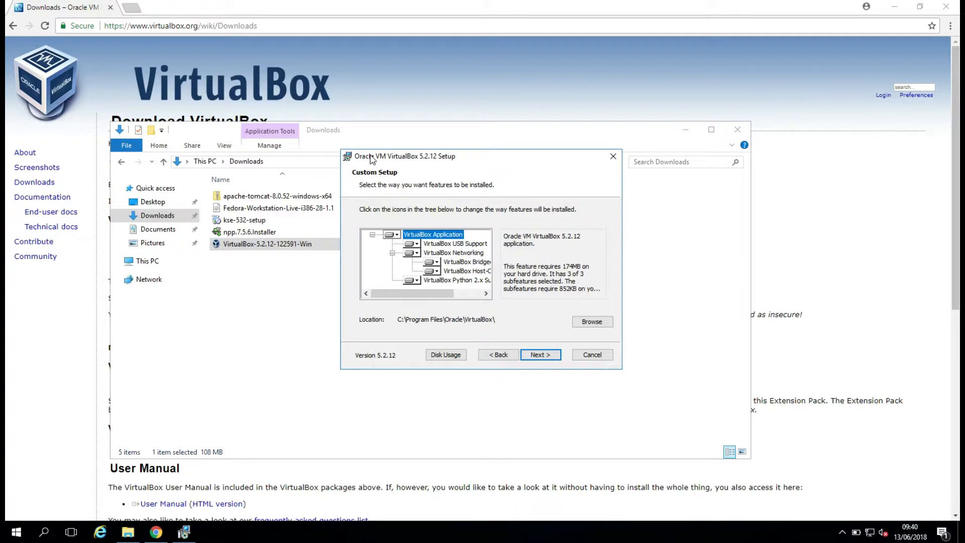
mouse_move(533, 391)
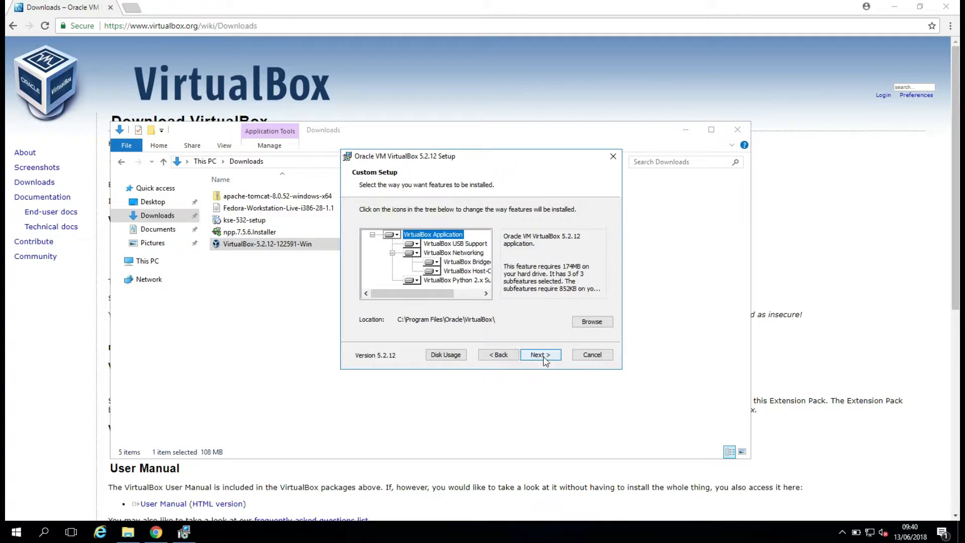
click(540, 355)
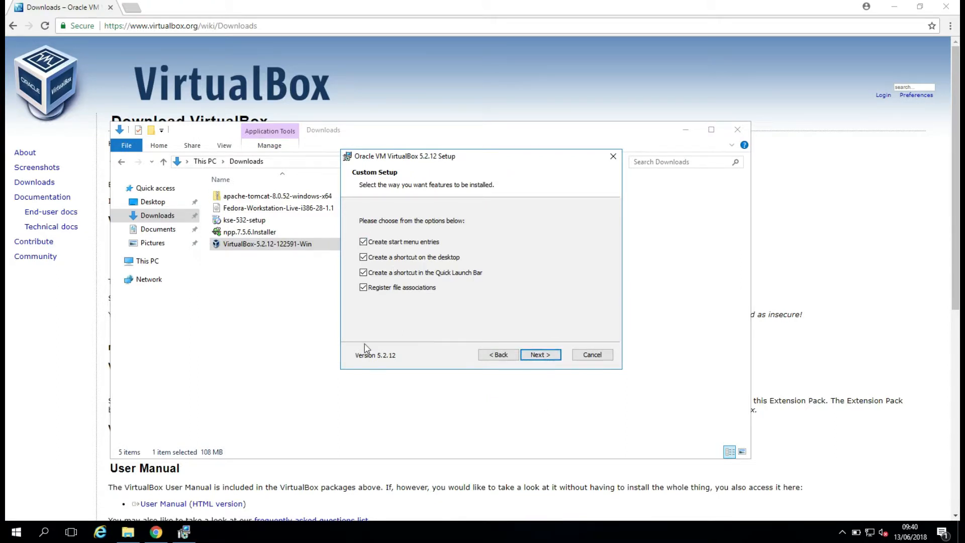
click(539, 355)
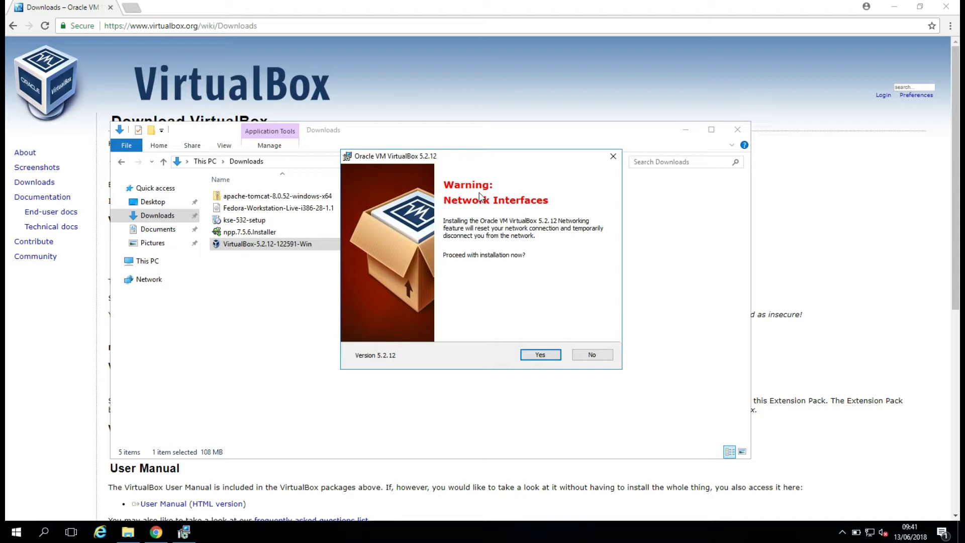
mouse_move(481, 175)
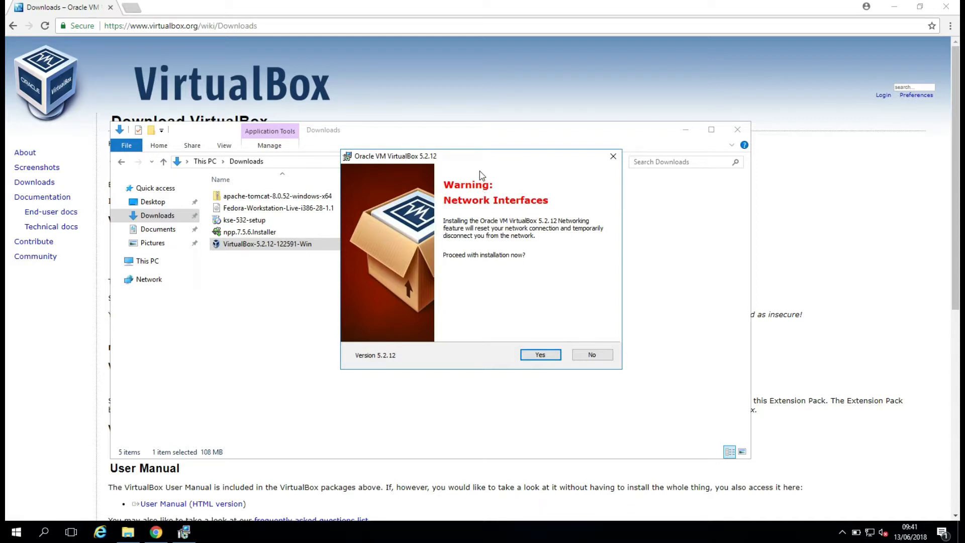
mouse_move(469, 162)
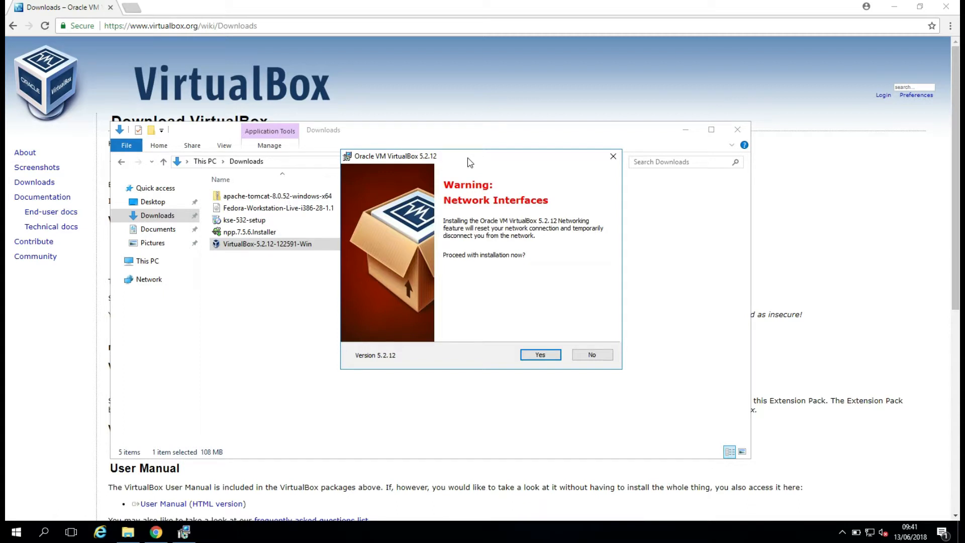
Step: Accept the network interfaces reset warning and install VirtualBox 5.2.12
click(539, 355)
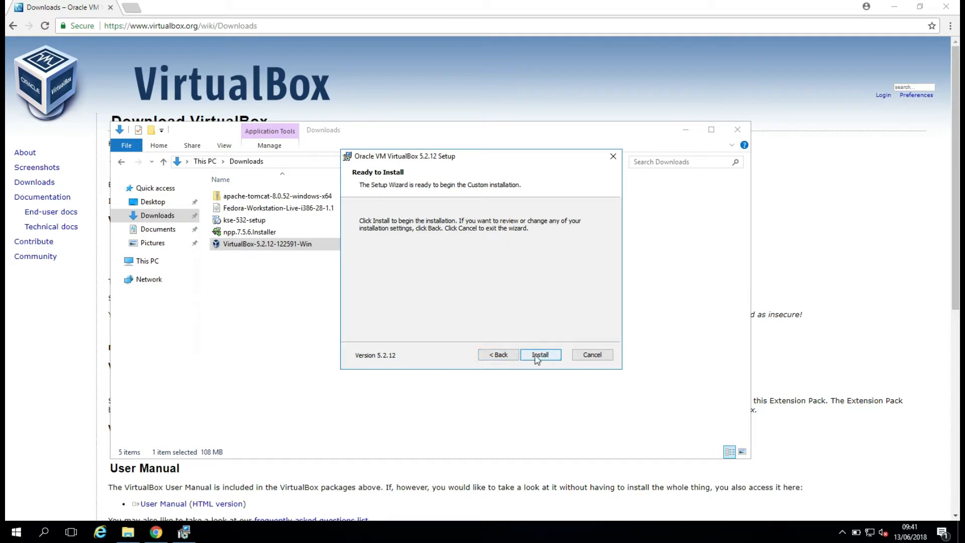
click(539, 355)
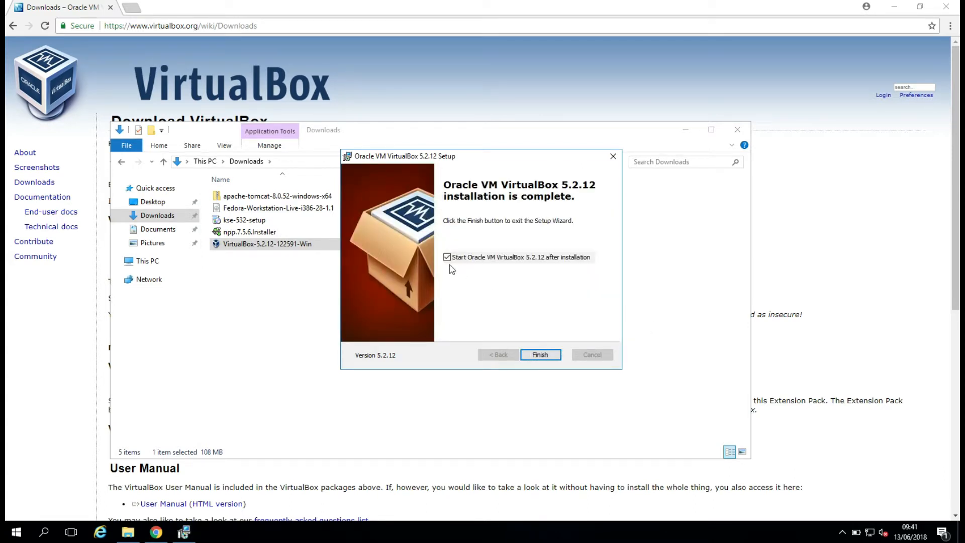
mouse_move(477, 268)
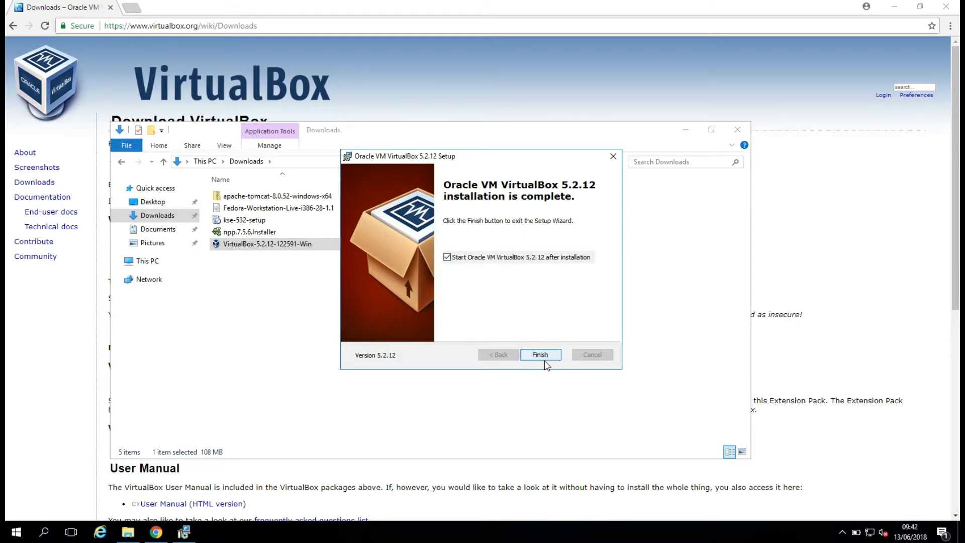
Step: Finish setup with launch-after-install checked so VirtualBox Manager opens
click(539, 355)
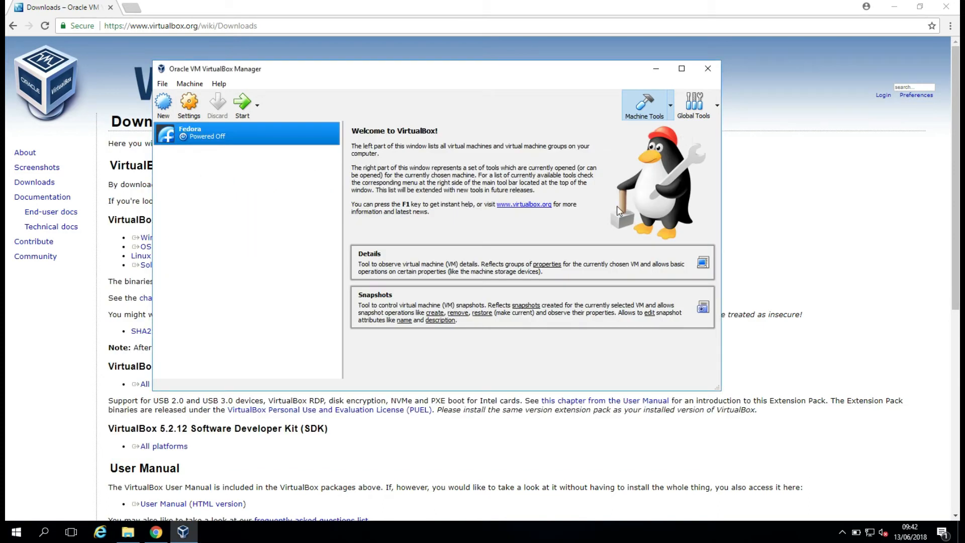
mouse_move(615, 346)
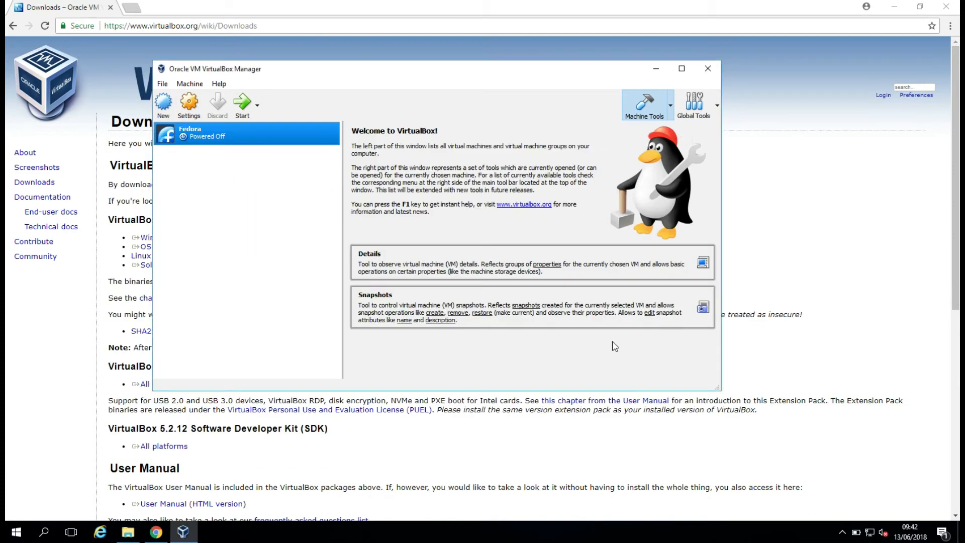
mouse_move(201, 287)
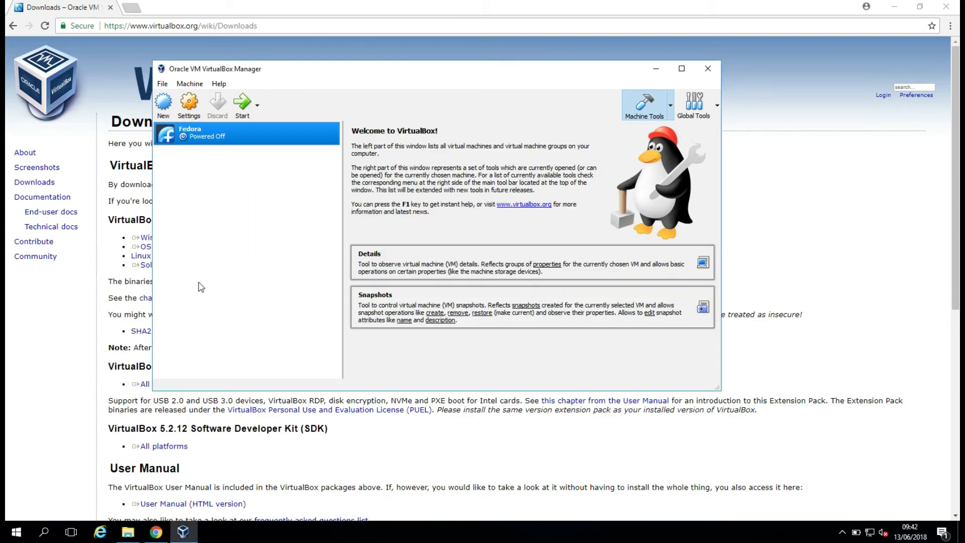
mouse_move(223, 208)
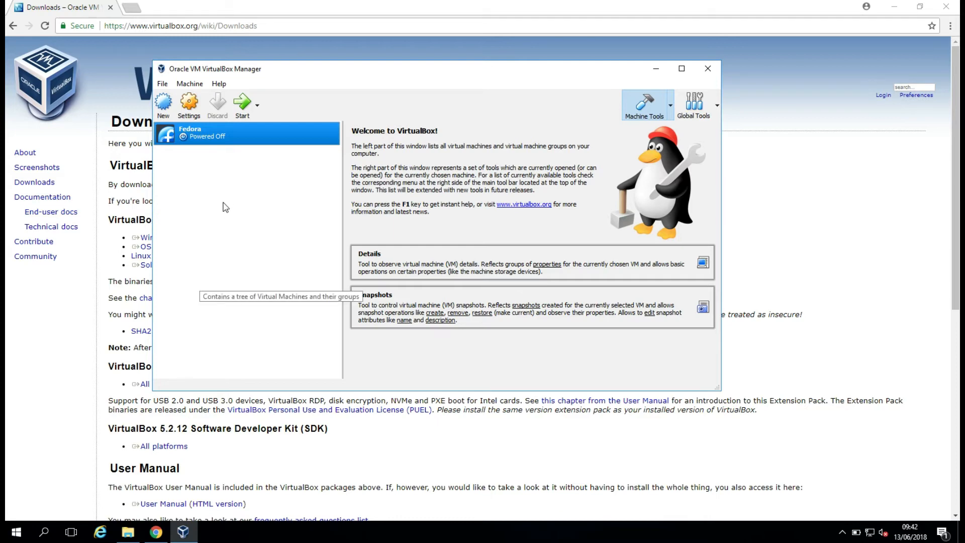
mouse_move(191, 82)
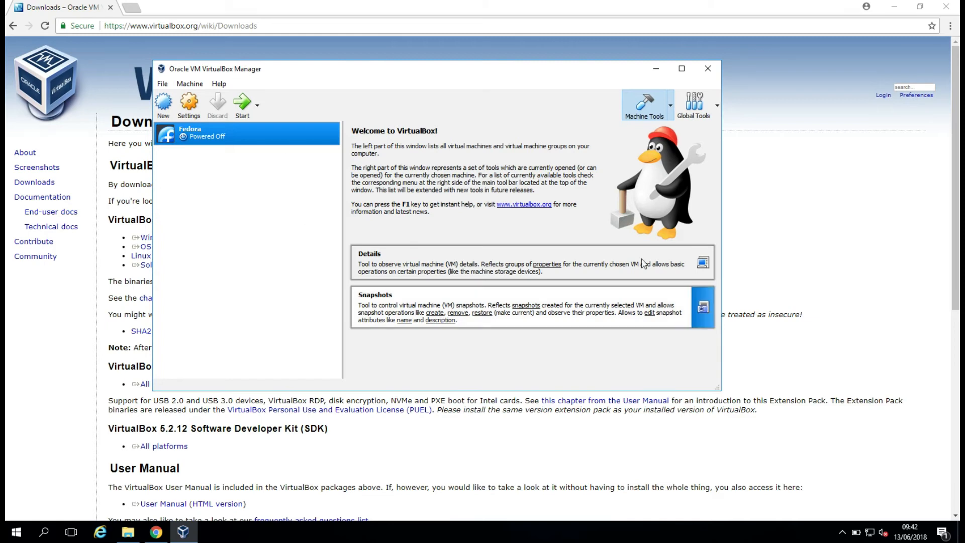
mouse_move(273, 306)
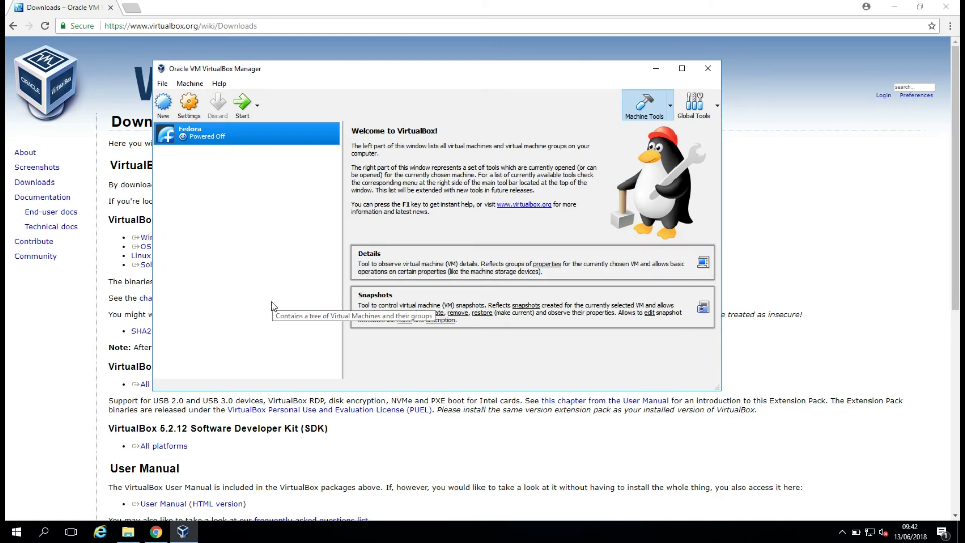